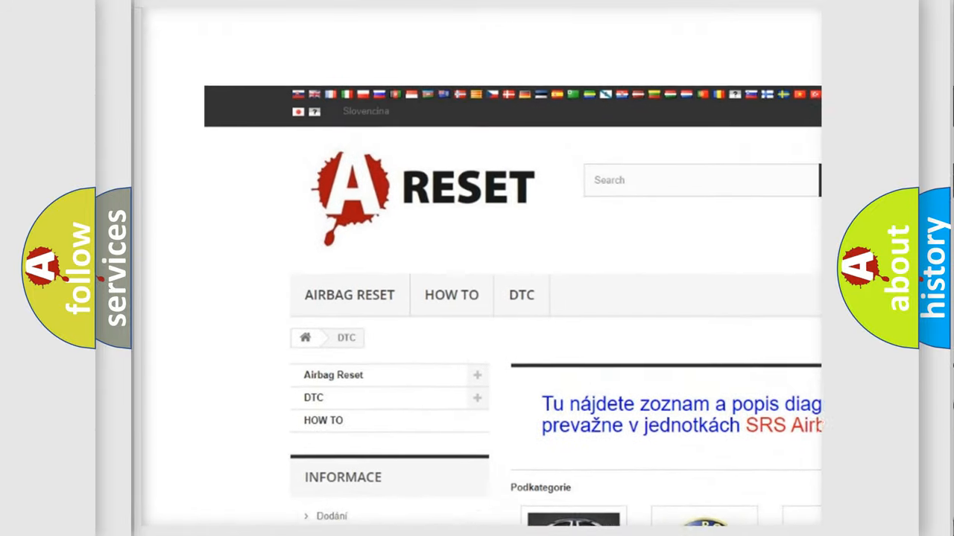
- Scroll the DTC brand tiles to Ford, view its trouble-code subcategories (e.g. B0001:11), and return to the top
scroll("down", 3)
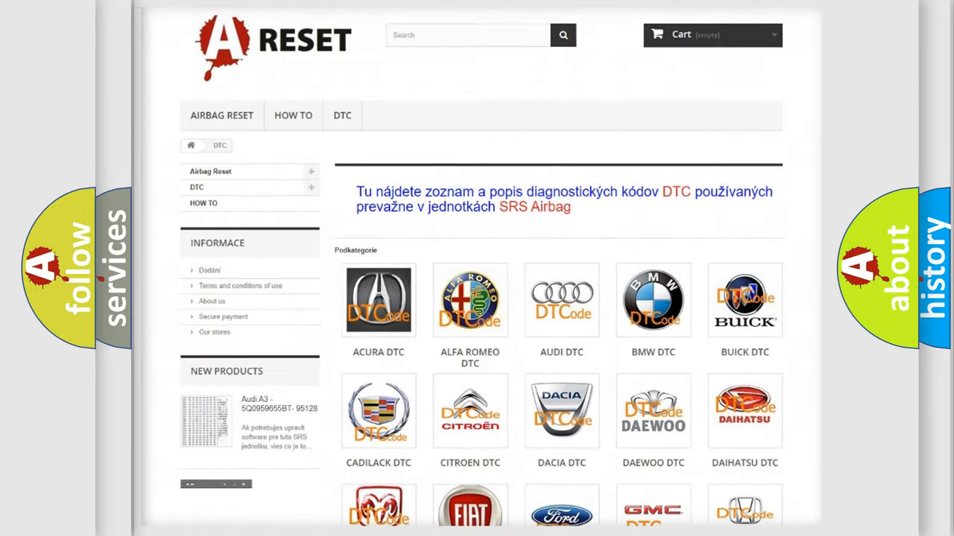
scroll("down", 3)
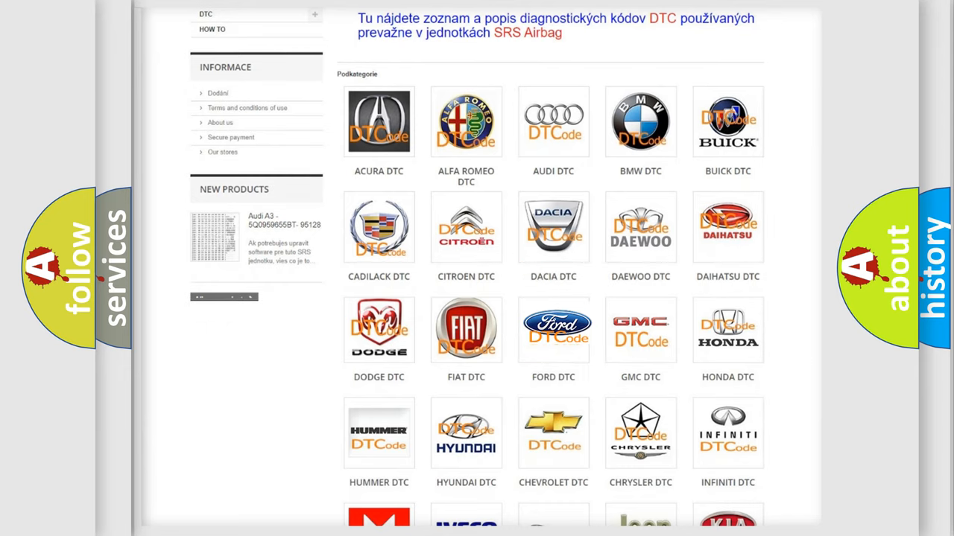
left_click(552, 330)
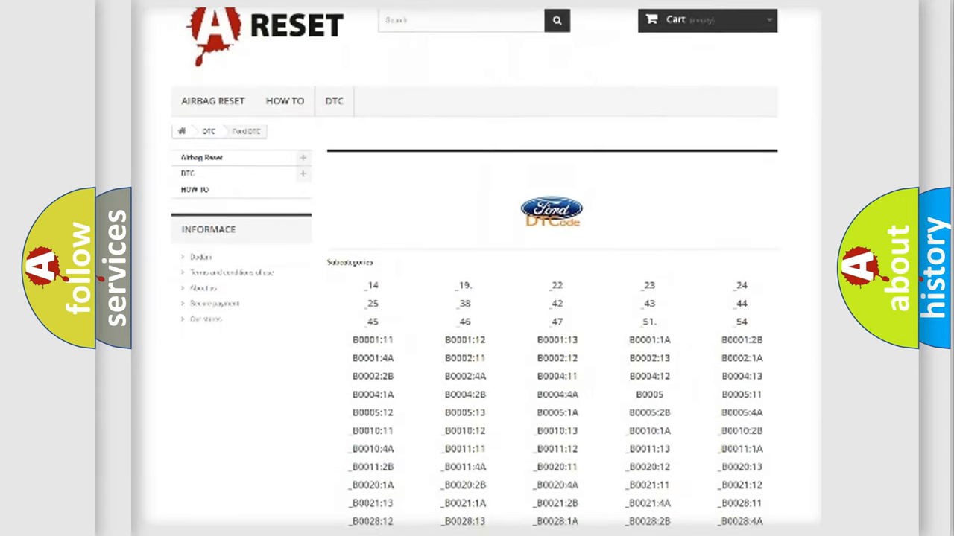
scroll("down", 3)
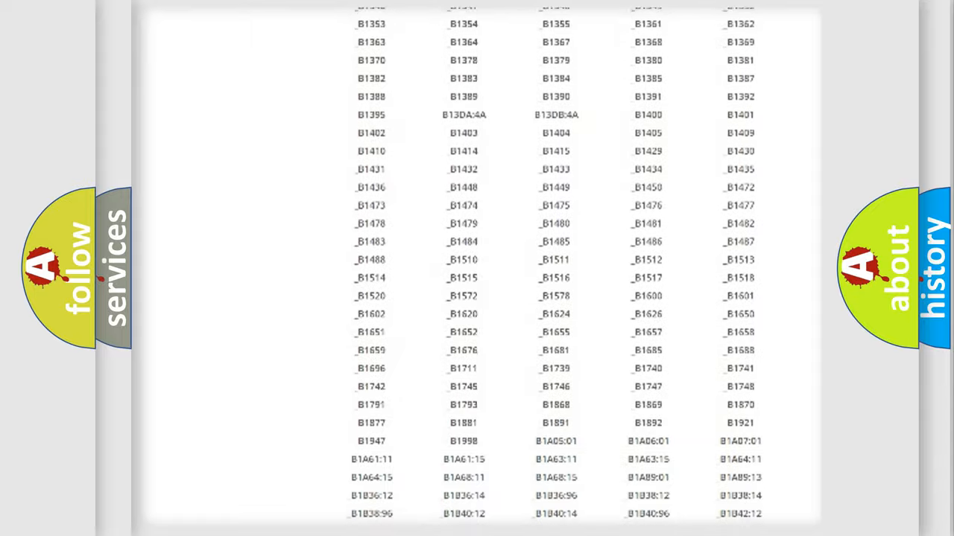
scroll("up", 3)
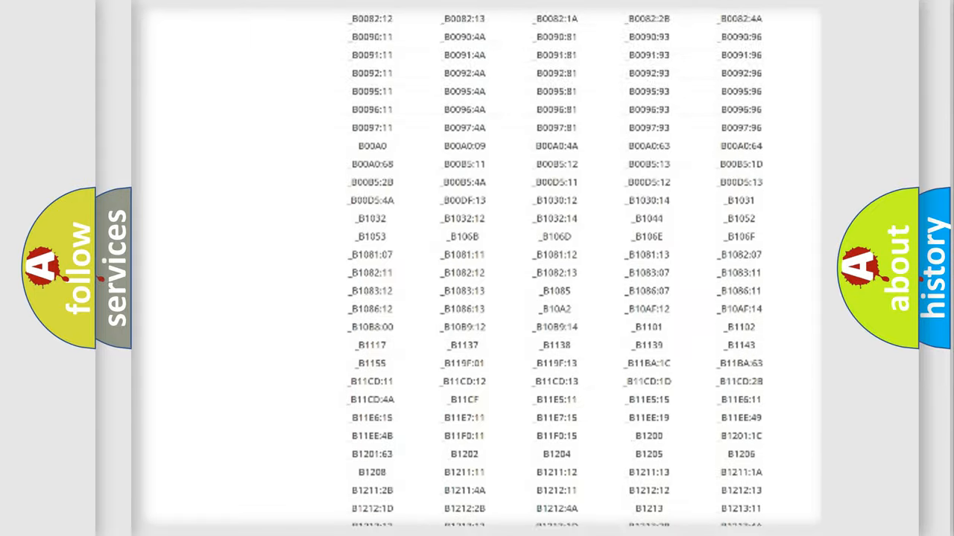
scroll("up", 3)
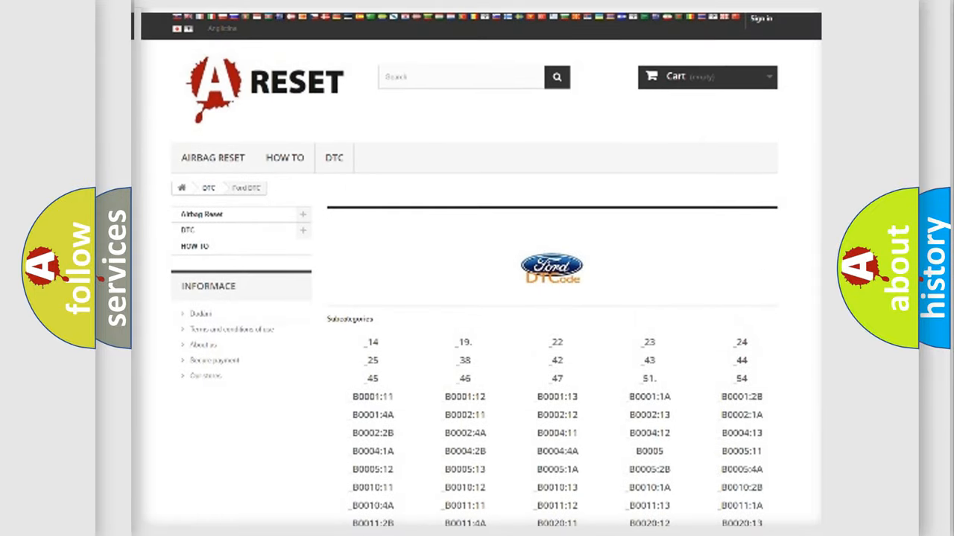